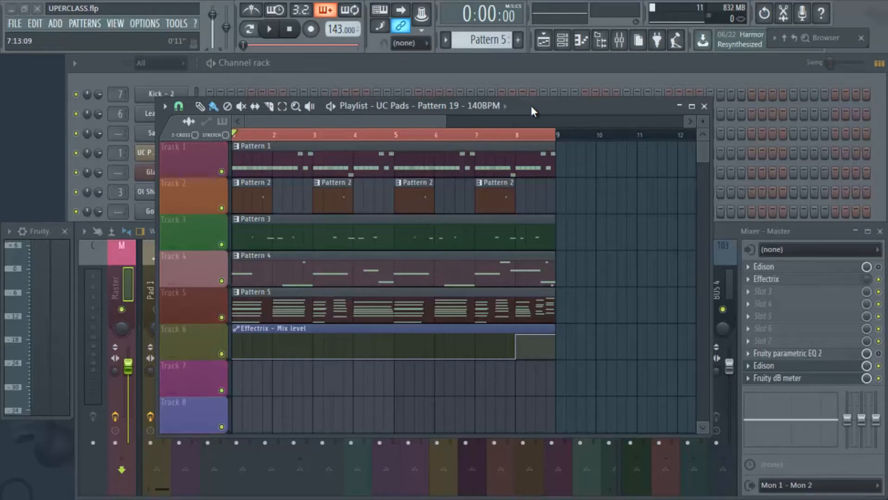
mouse_move(537, 120)
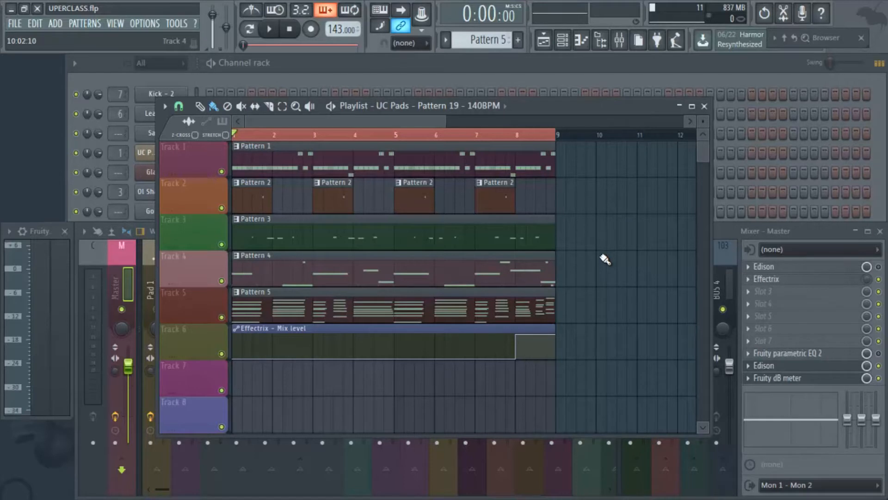
Play the UC Pads loop briefly, stop it, and bring the mixer forward.
left_click(269, 29)
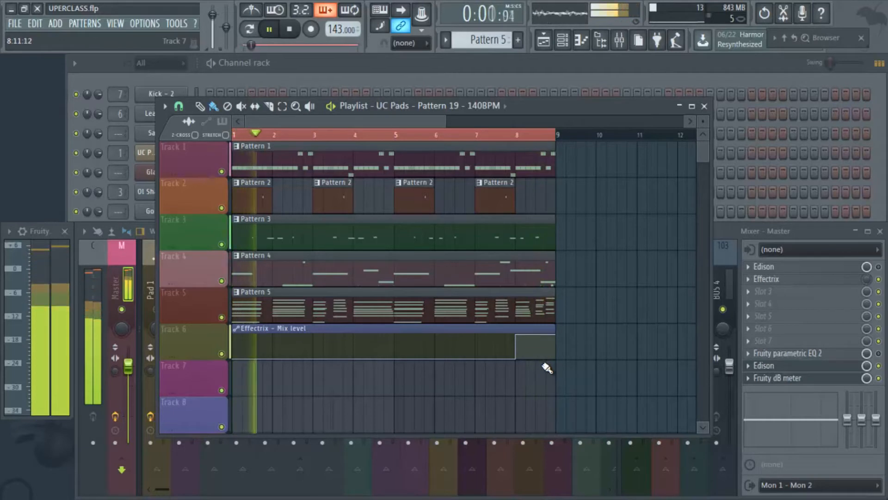
left_click(287, 29)
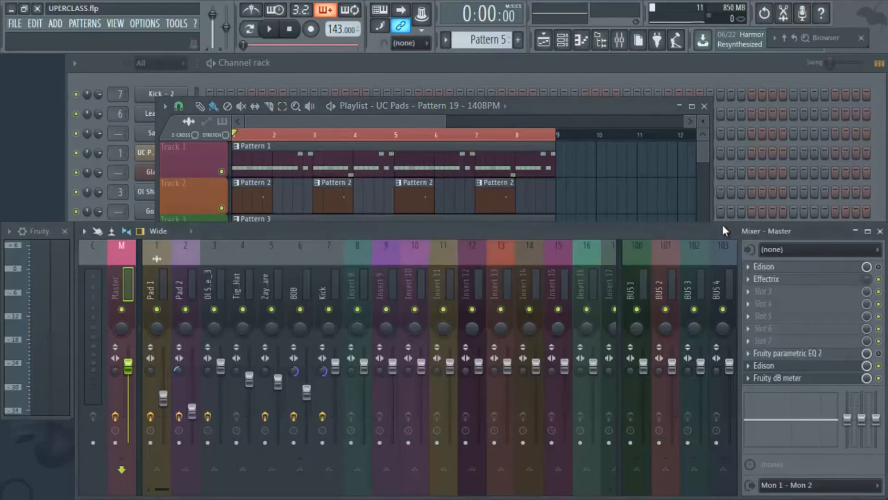
Open the Effectrix plugin on the Master mixer track.
left_click(767, 278)
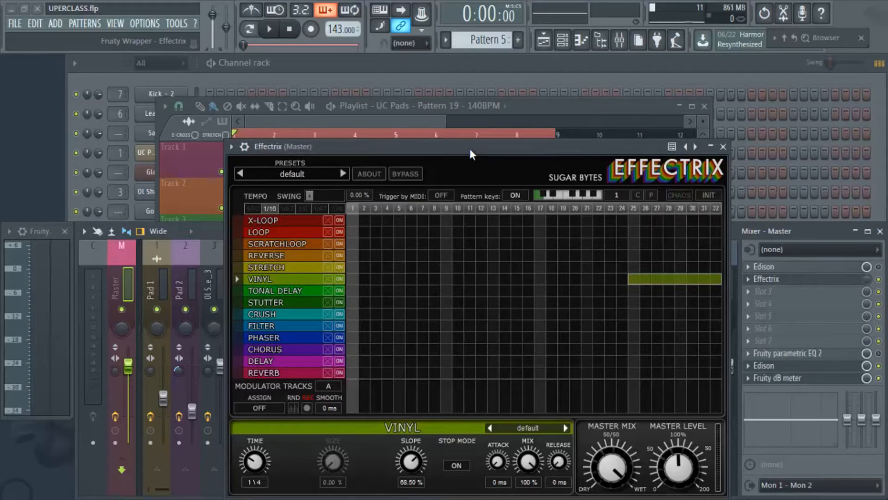
mouse_move(473, 157)
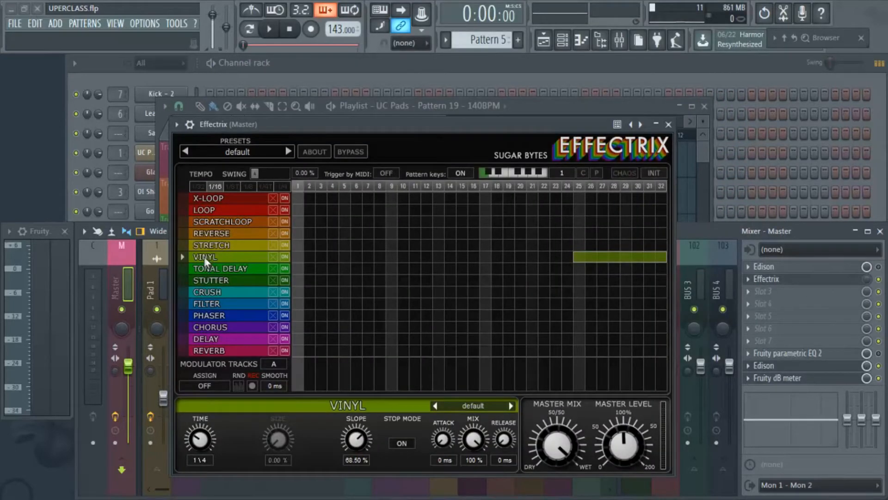
mouse_move(261, 283)
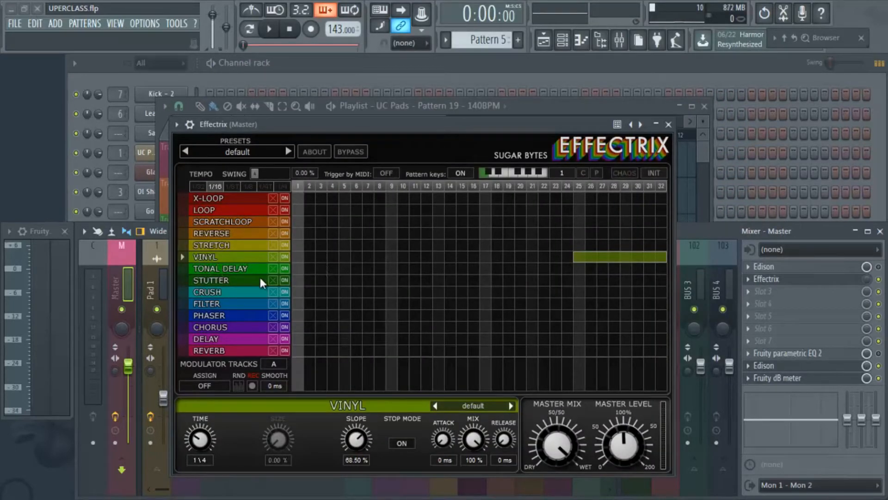
mouse_move(263, 291)
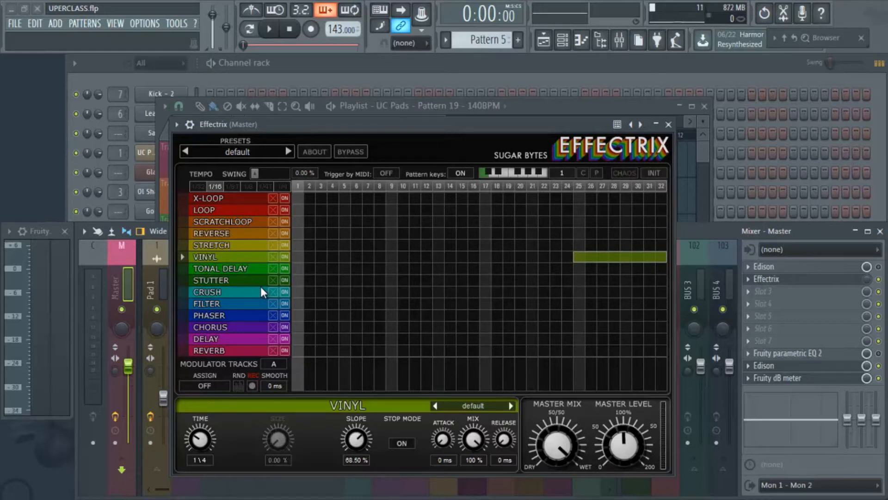
mouse_move(530, 342)
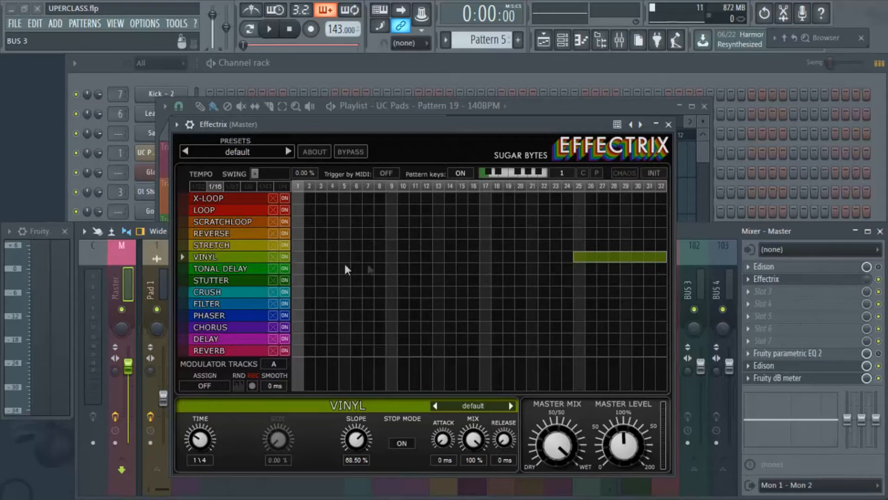
mouse_move(339, 299)
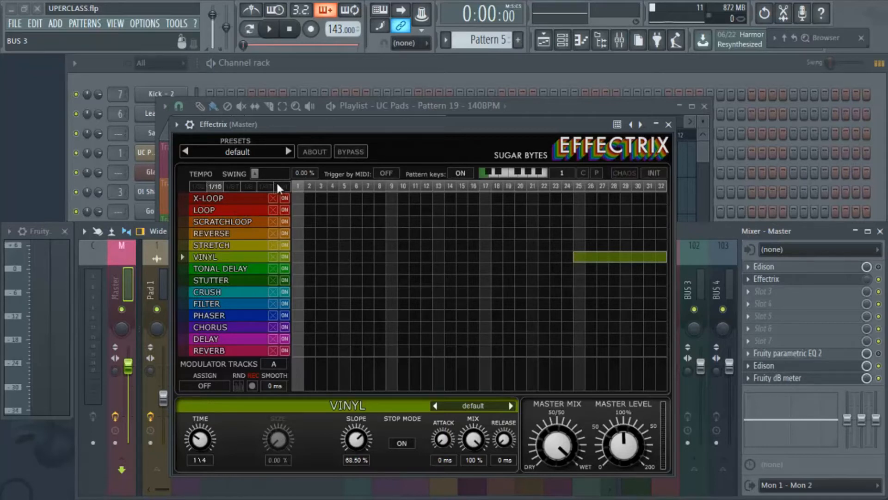
mouse_move(196, 189)
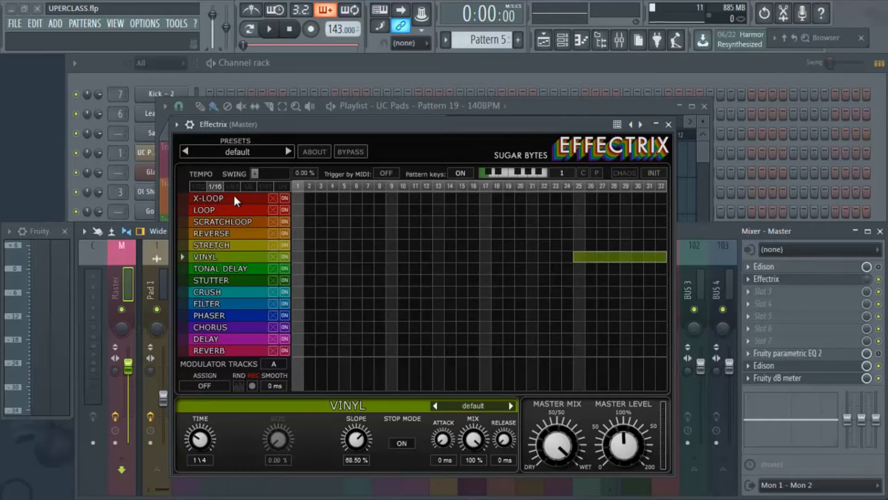
mouse_move(243, 203)
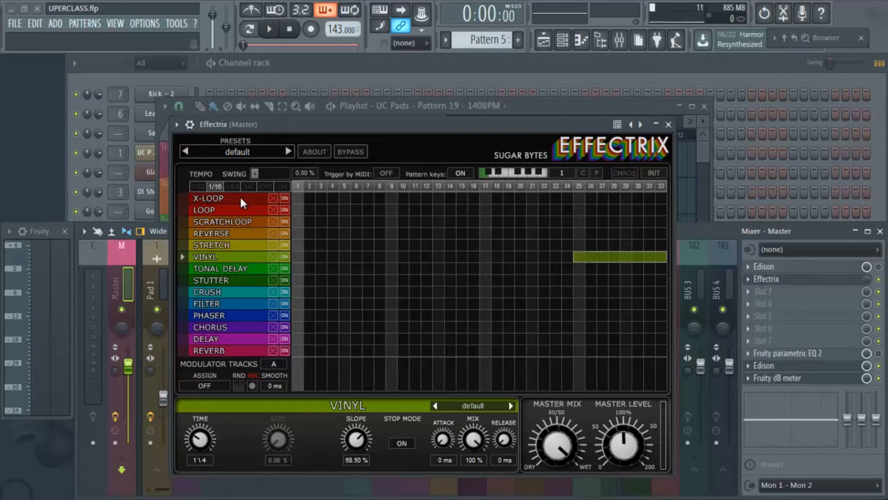
mouse_move(247, 191)
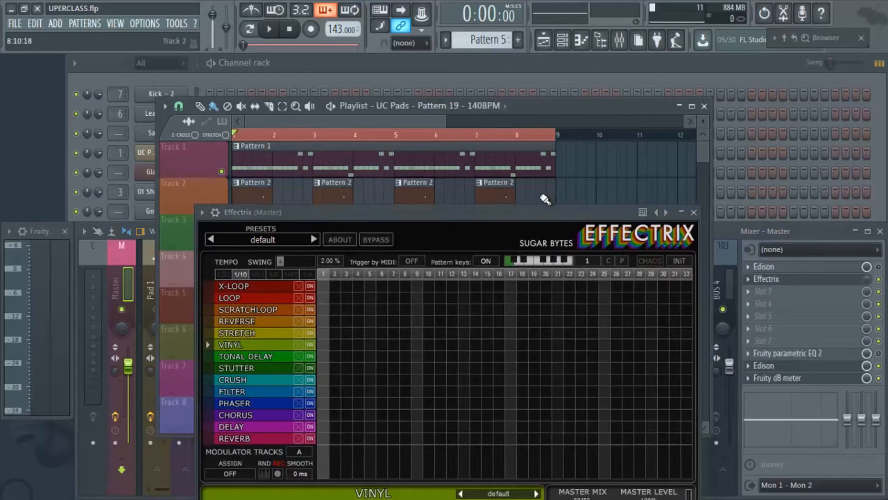
left_click(268, 29)
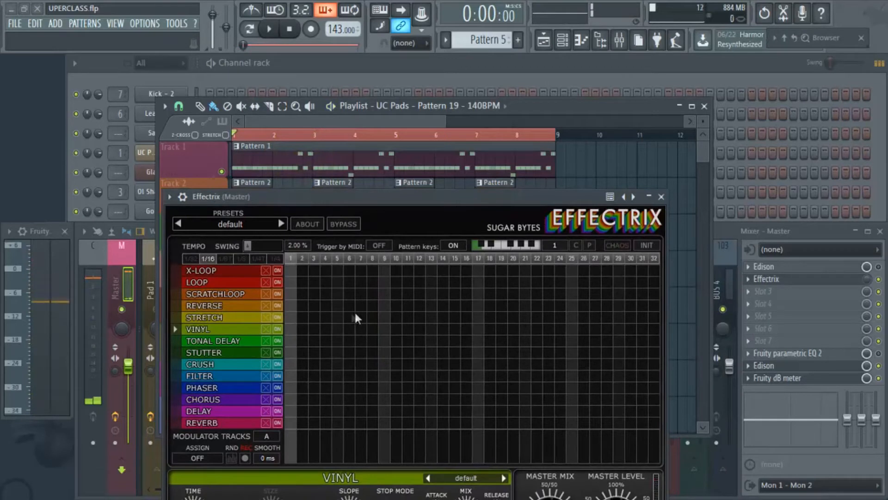
mouse_move(319, 348)
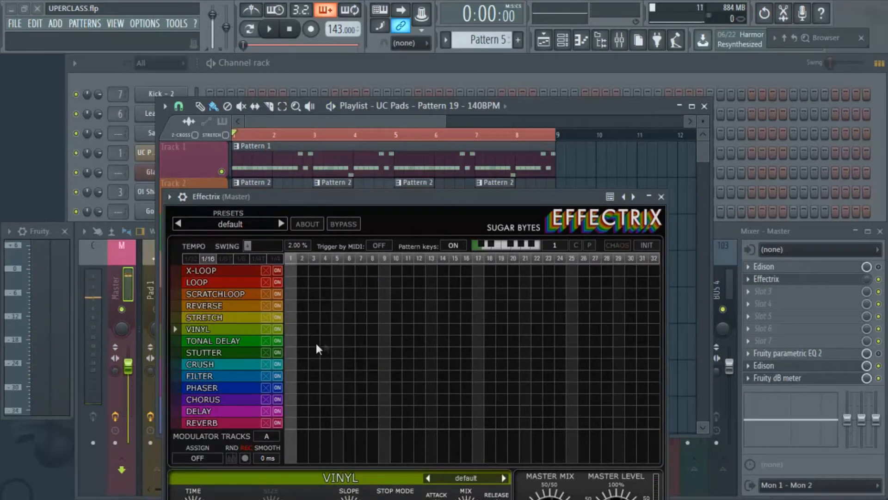
mouse_move(332, 352)
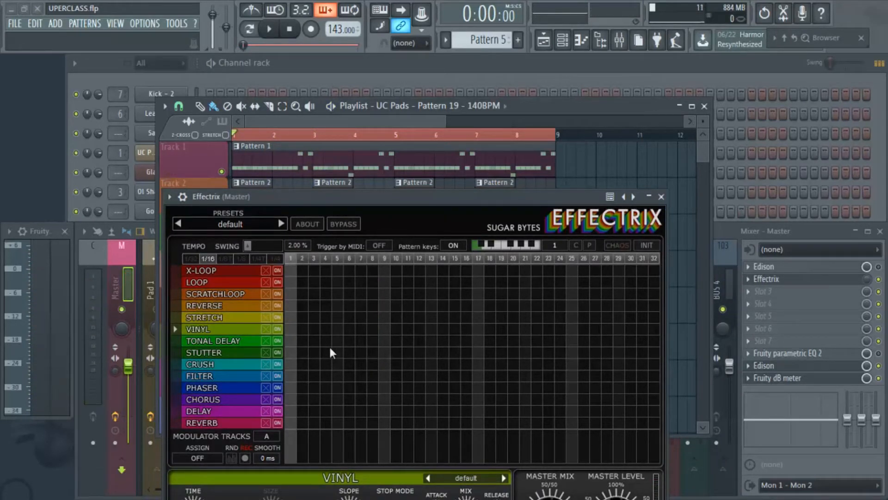
mouse_move(578, 326)
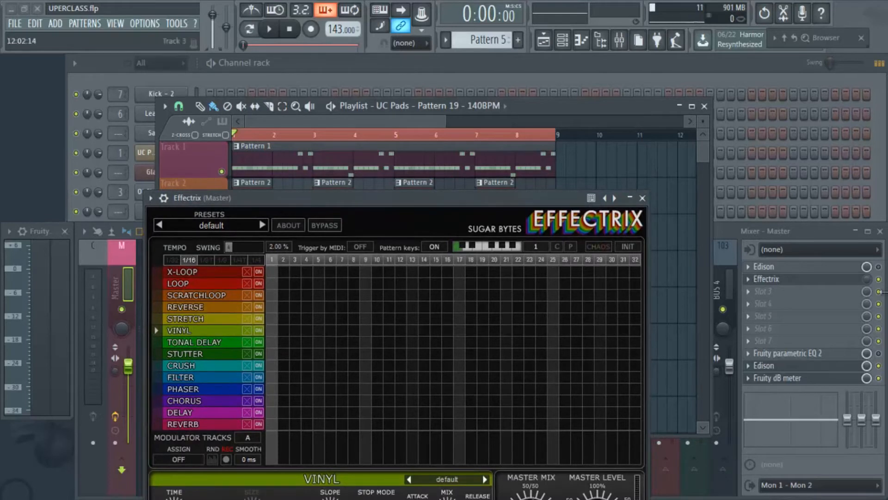
Create an automation clip for the Effectrix slot's mix level on the Master track.
right_click(879, 279)
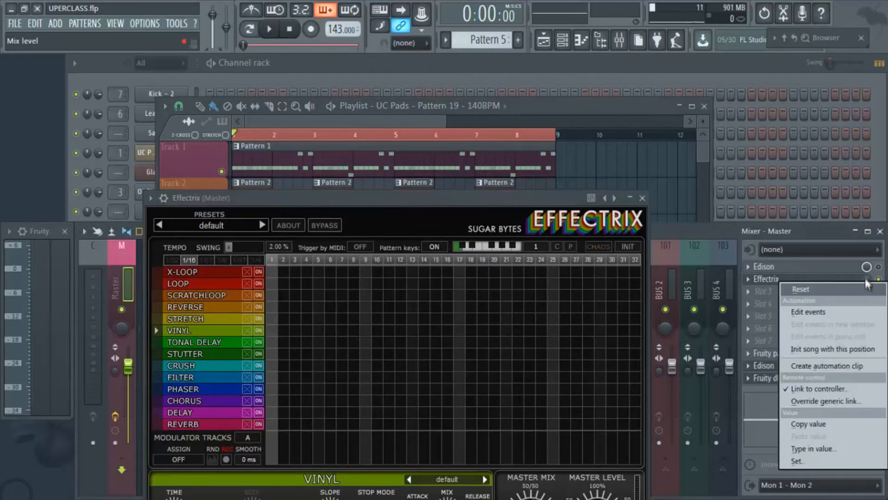
mouse_move(836, 370)
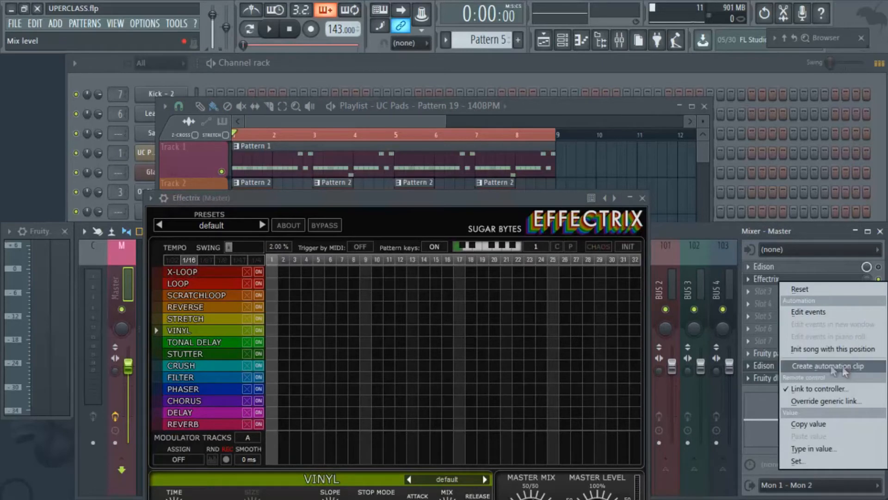
left_click(828, 366)
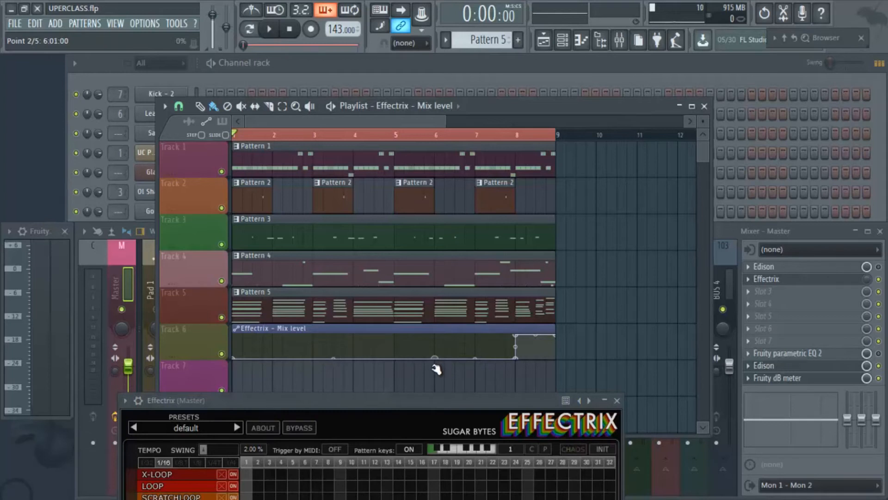
Drag the mix level points low at the start, rising near the loop end.
left_click_drag(435, 357, 439, 342)
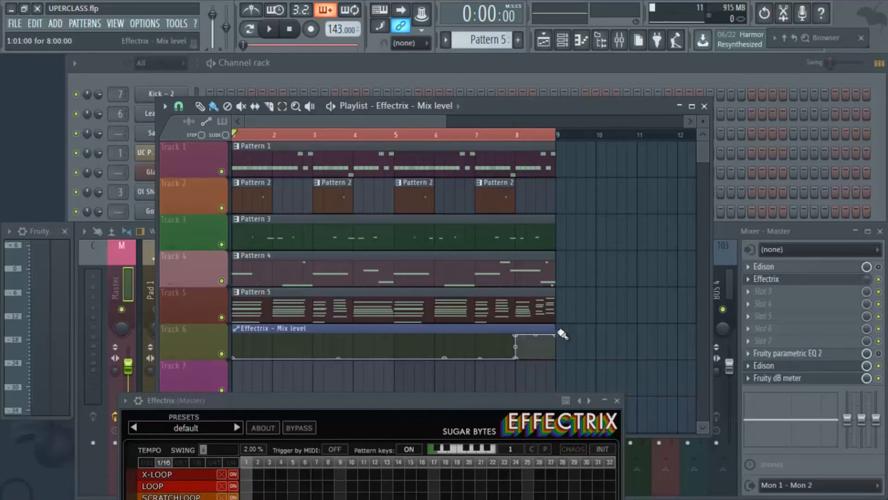
left_click_drag(532, 346, 563, 334)
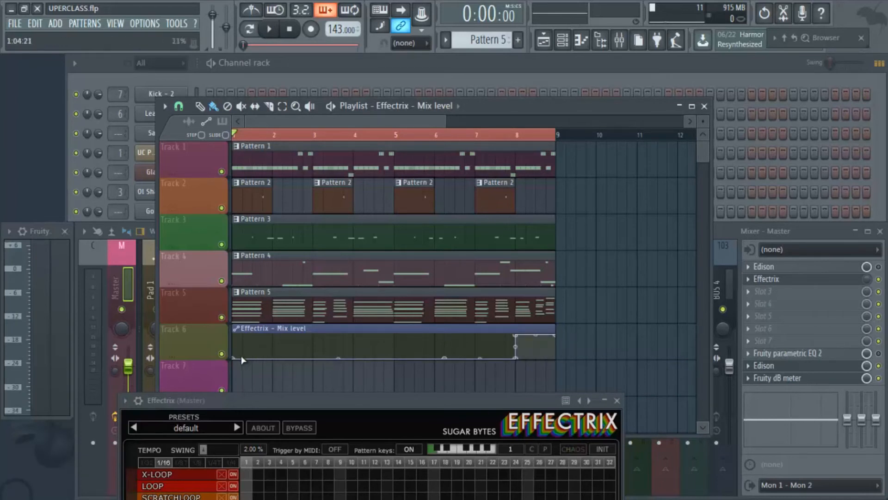
left_click_drag(512, 340, 512, 361)
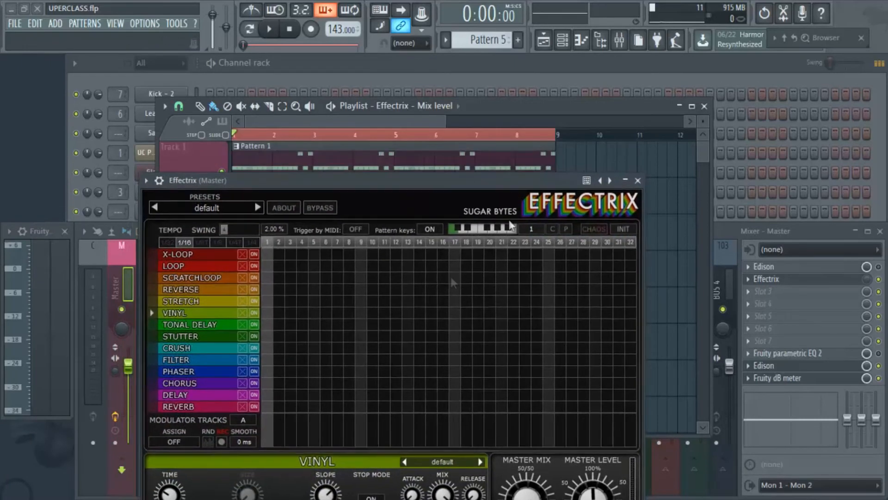
Paint Vinyl steps 25–32 in Effectrix, then close the plugin window.
left_click(267, 28)
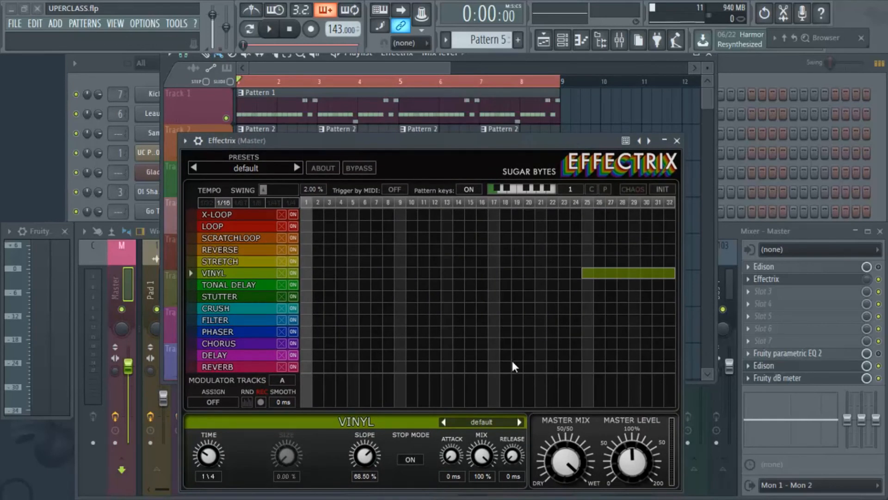
mouse_move(511, 369)
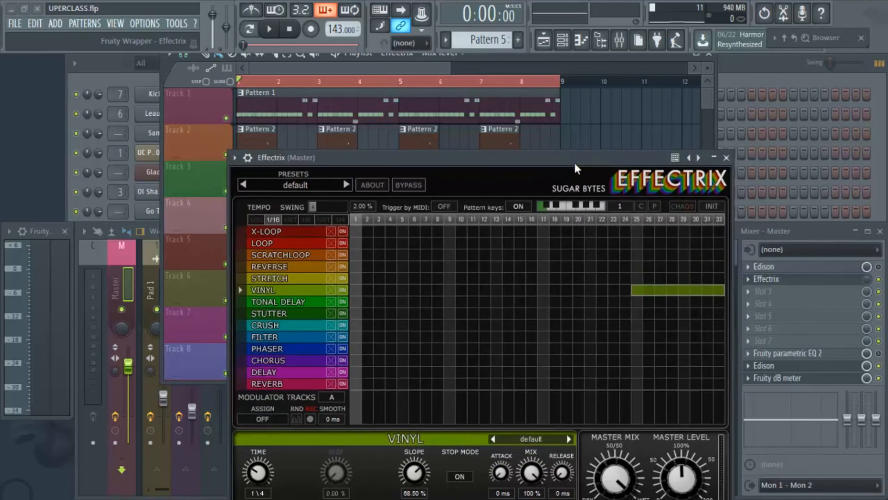
mouse_move(586, 198)
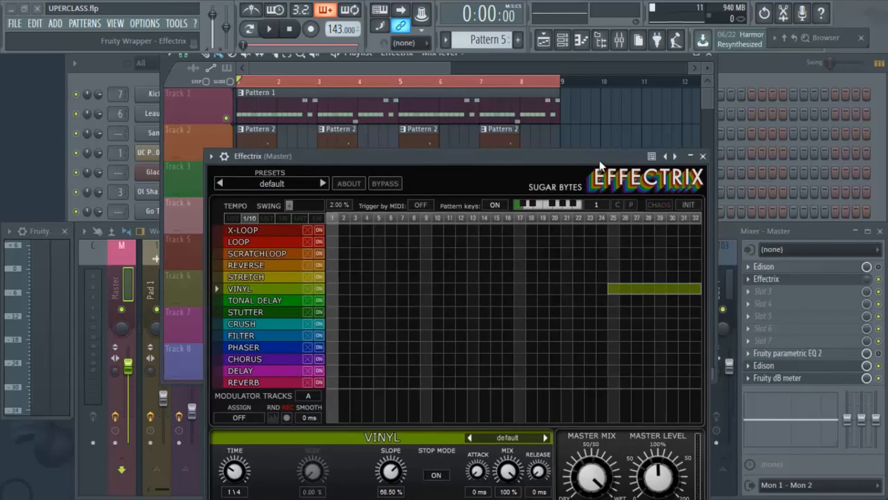
left_click(703, 156)
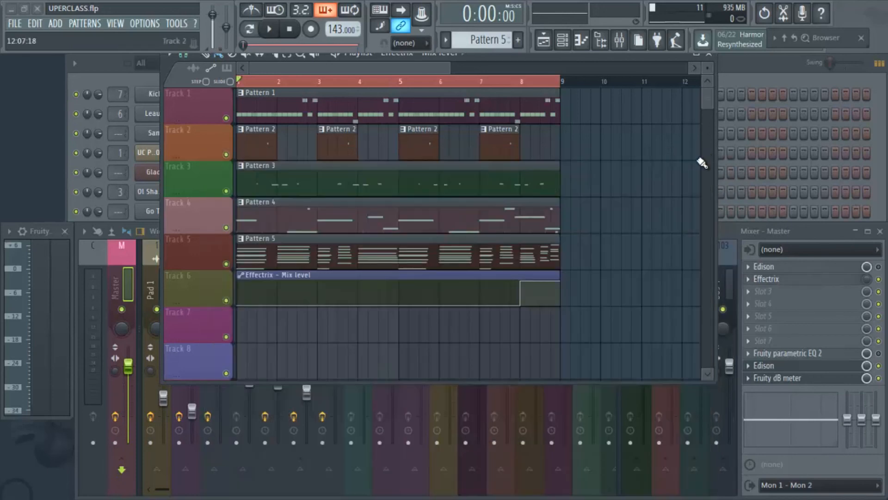